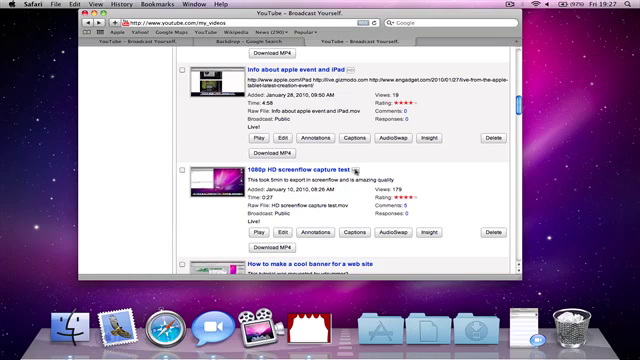
Go to youtube.com/testtube to show the experimental features list
left_click(454, 40)
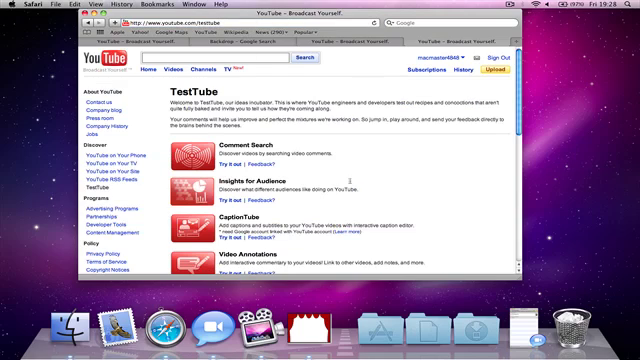
Scroll down the TestTube page past the Warp, Streams and HTML5 Video experiments
scroll("down", 3)
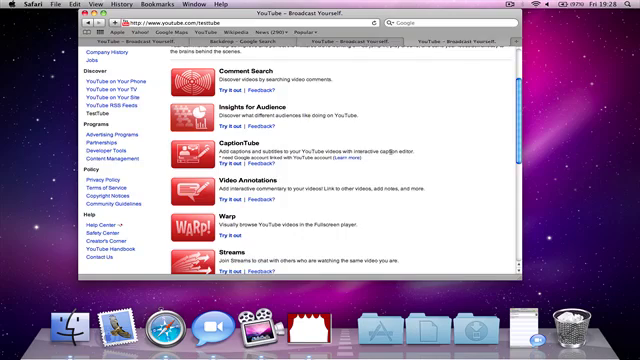
scroll("down", 3)
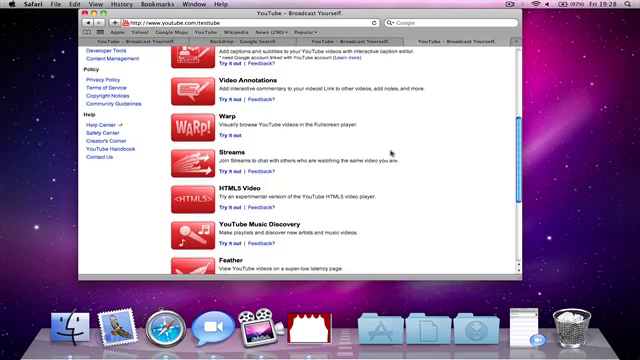
scroll("down", 3)
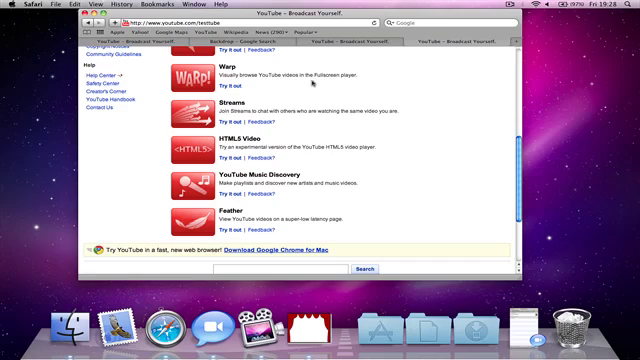
mouse_move(420, 60)
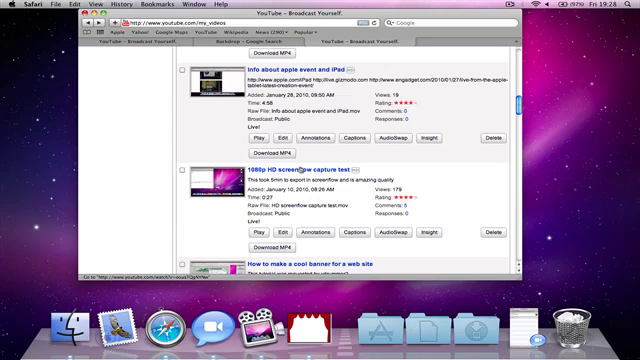
Play the '1080p HD screenflow capture test' video on its watch page
left_click(292, 168)
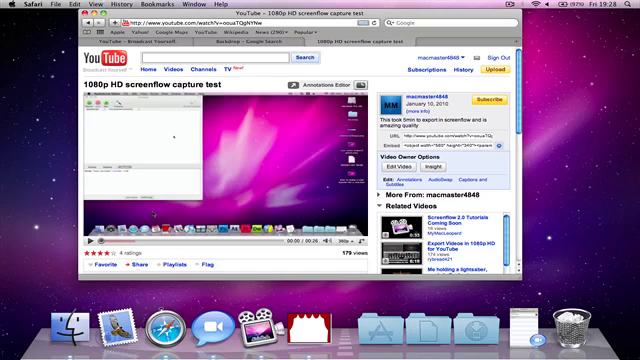
left_click(92, 236)
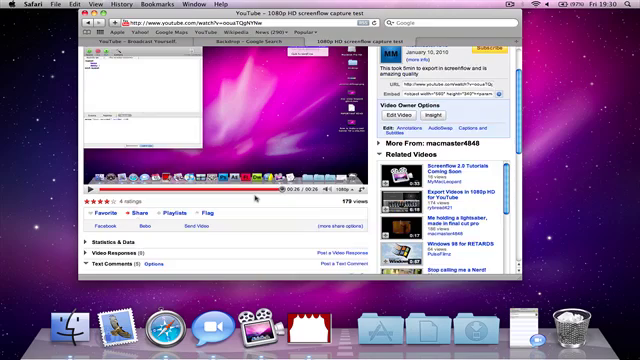
Scroll through the comments and footer, return to the player, and show Safari's application menu
scroll("up", 3)
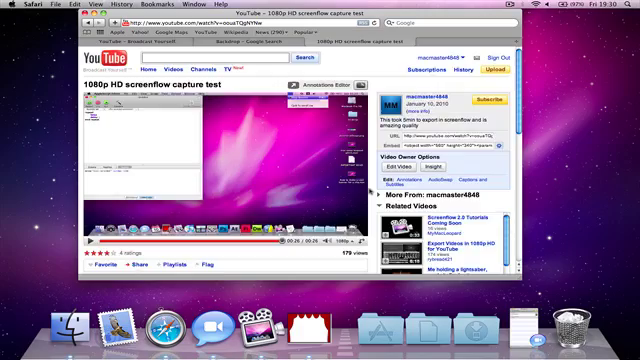
scroll("down", 3)
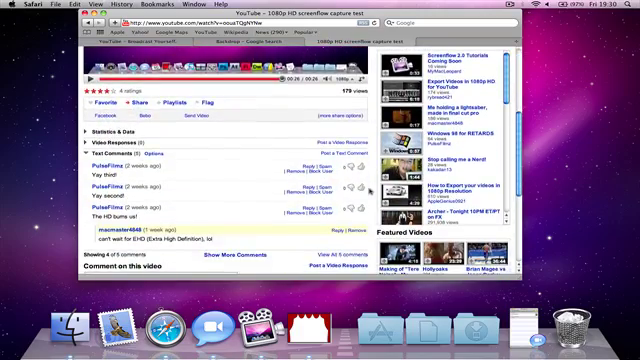
scroll("down", 3)
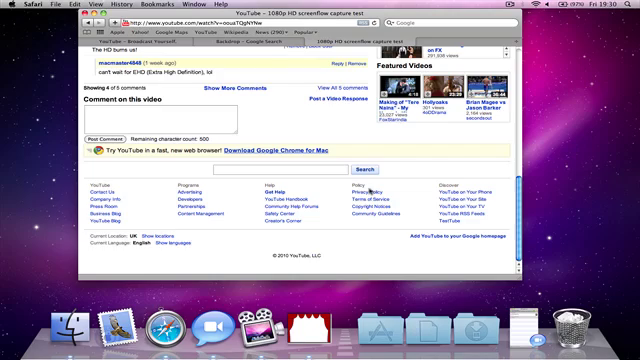
scroll("up", 3)
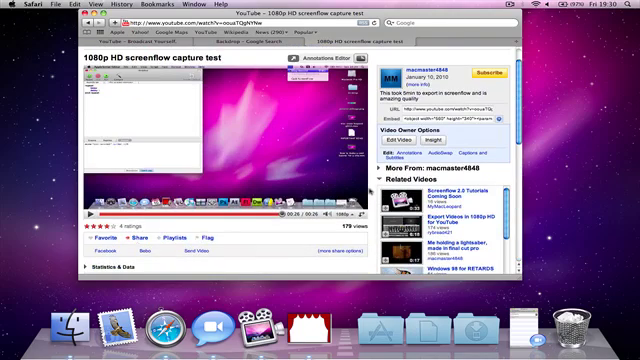
scroll("up", 3)
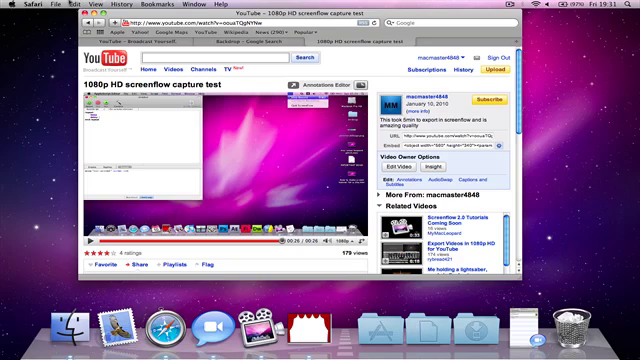
left_click(24, 4)
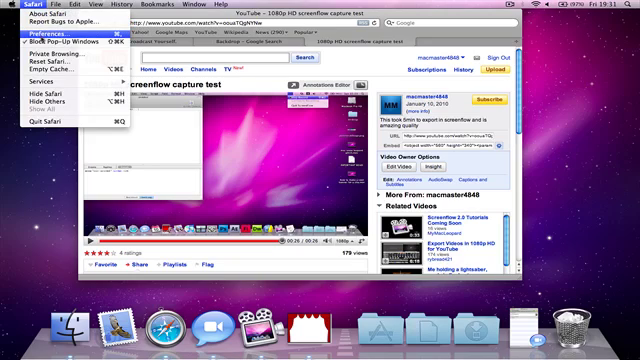